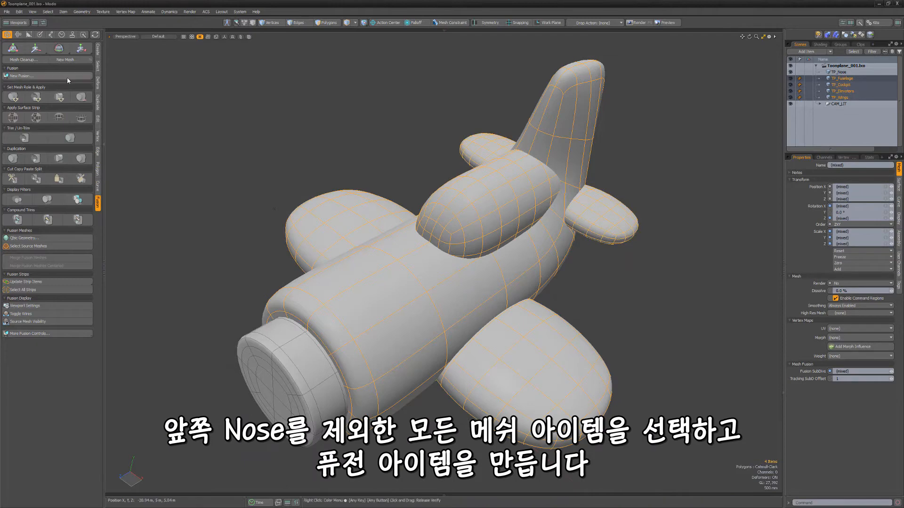
# Step: Create a new fusion item from all selected plane meshes except TP_Nose
pyautogui.click(24, 76)
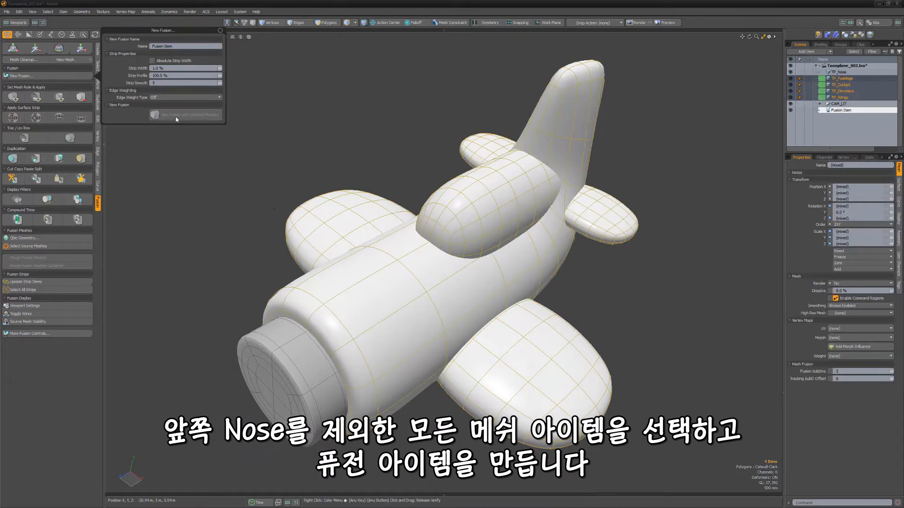
pyautogui.click(185, 115)
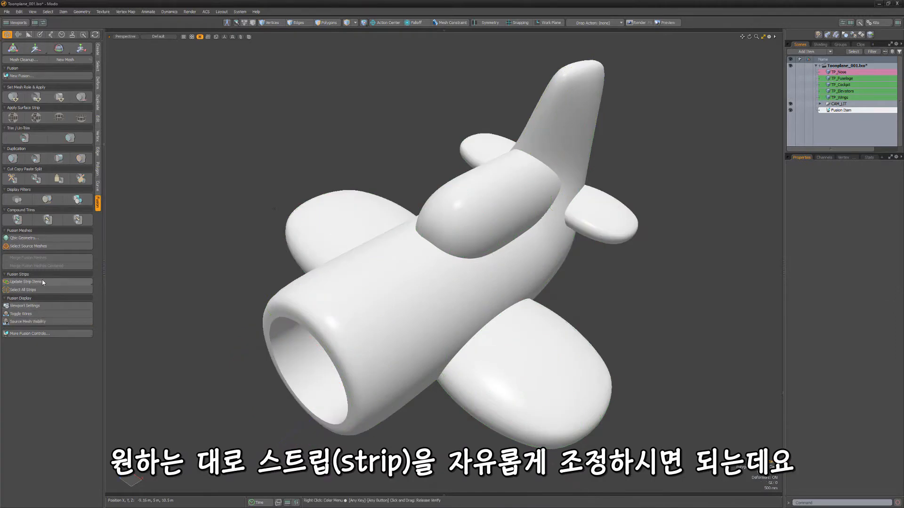
pyautogui.click(27, 281)
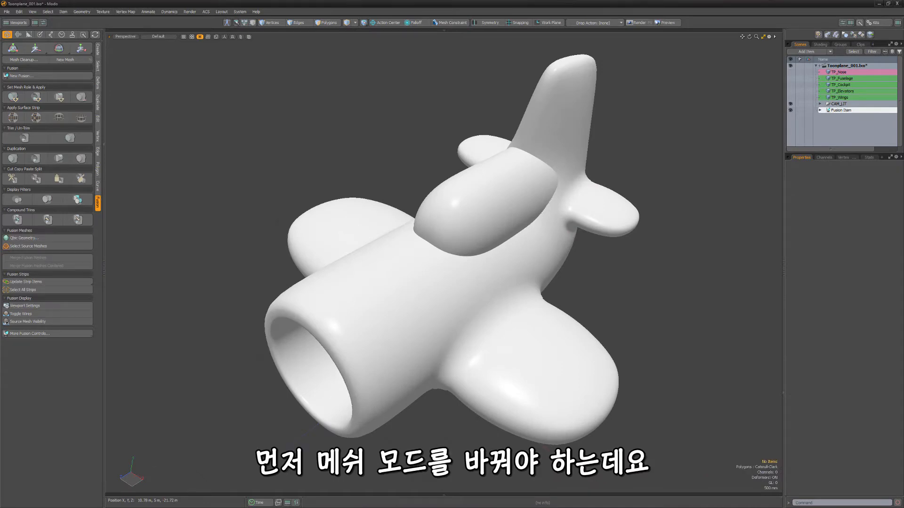
# Step: Set the Fusion Item's mesh mode to Airtight Final Item Parts
pyautogui.click(842, 109)
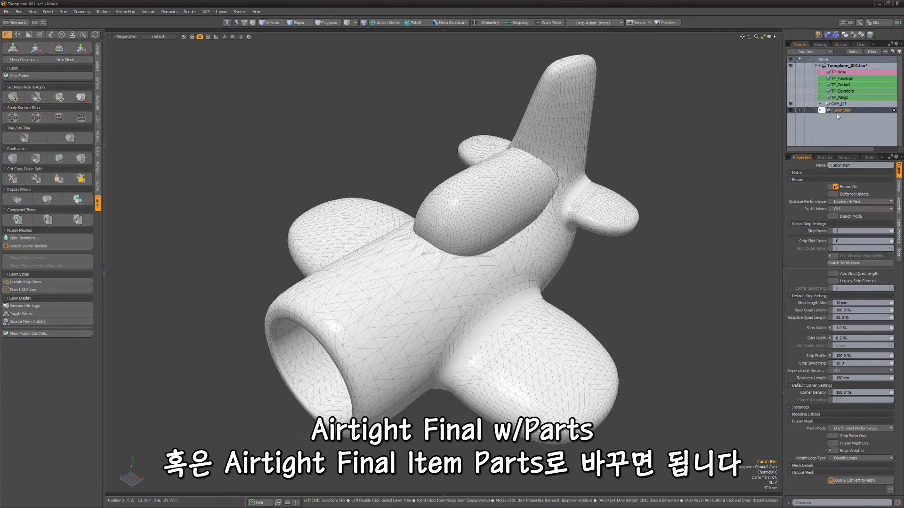
pyautogui.click(863, 428)
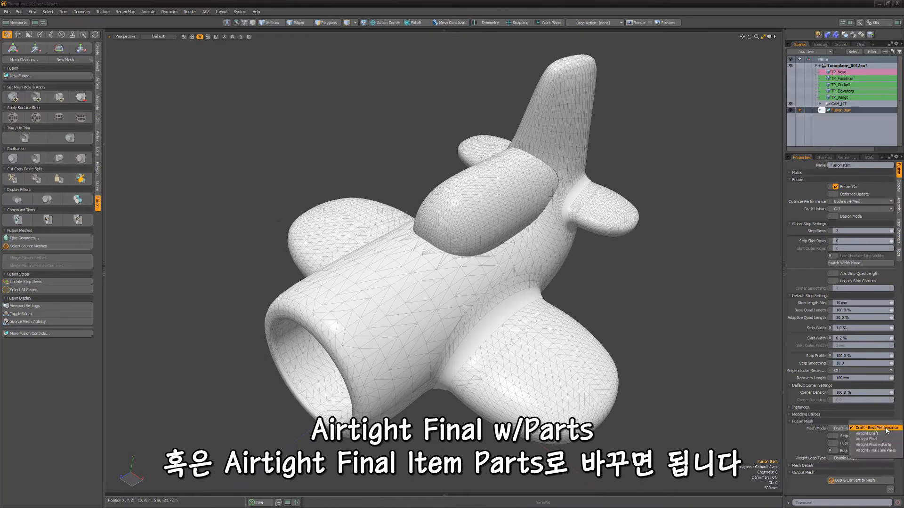
pyautogui.moveTo(875, 450)
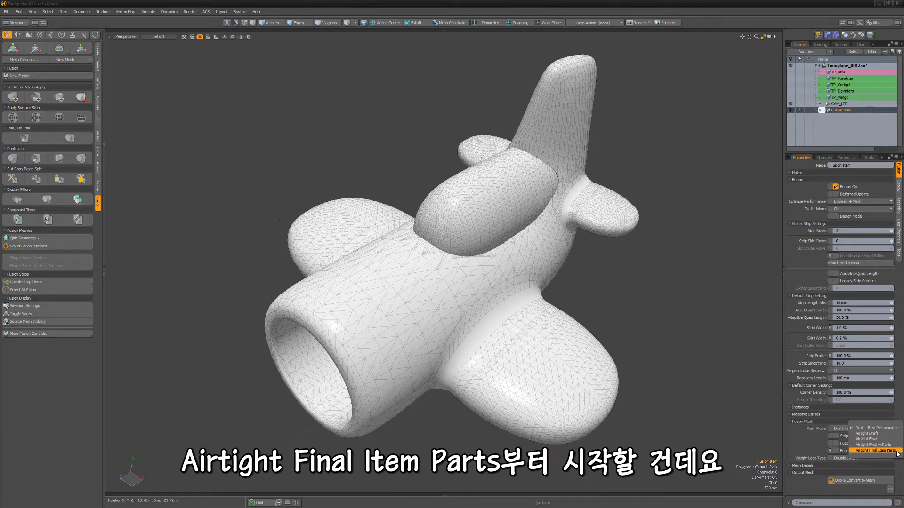
pyautogui.click(875, 450)
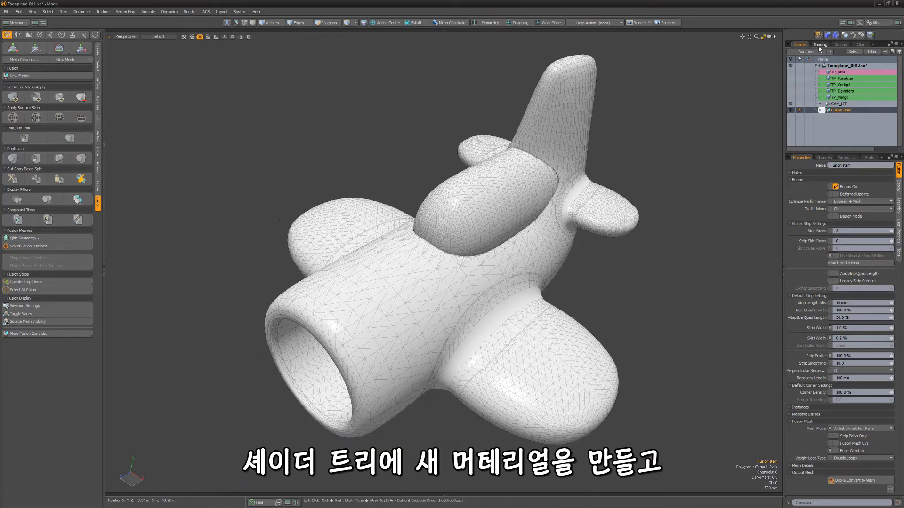
# Step: Group the new material in the shader tree with Ctrl+G and list its polygon tag choices
pyautogui.click(819, 44)
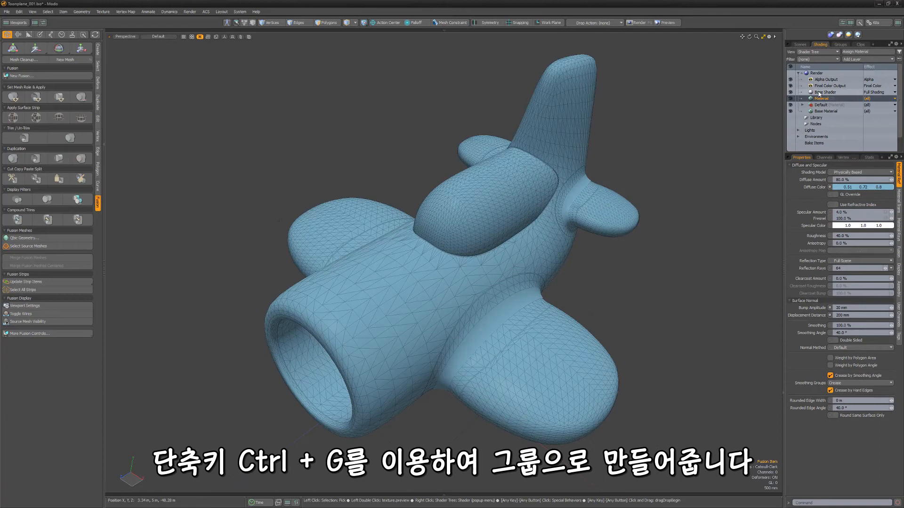
pyautogui.press('Ctrl+g')
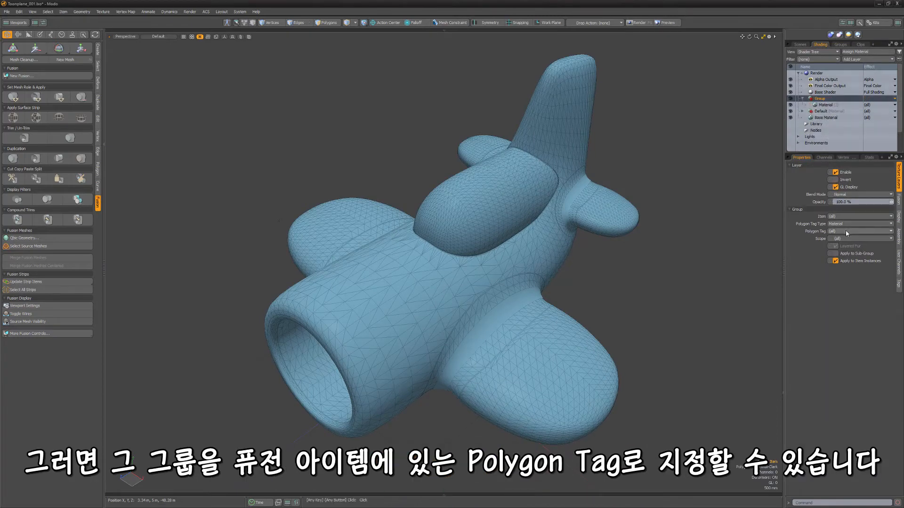
pyautogui.click(859, 231)
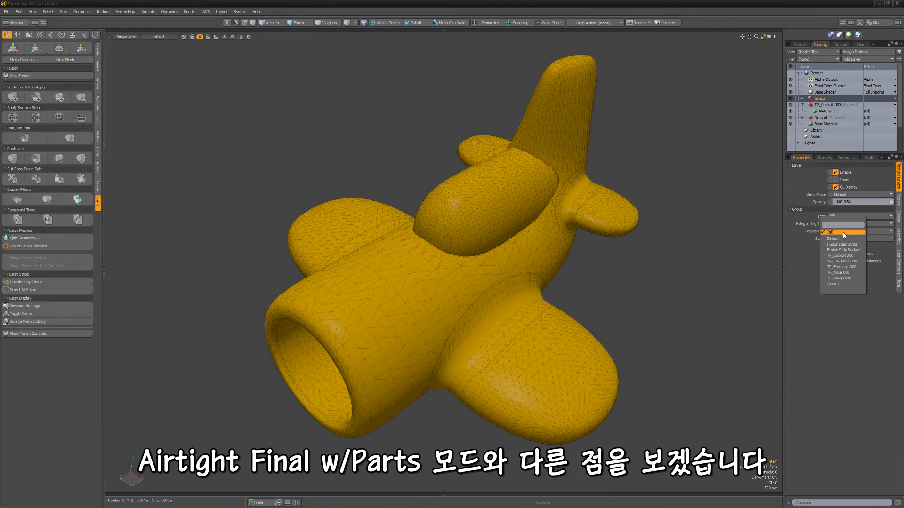
# Step: Assign the yellow material to a wing part tag, then reassign it to the TP_Nose tag
pyautogui.click(839, 277)
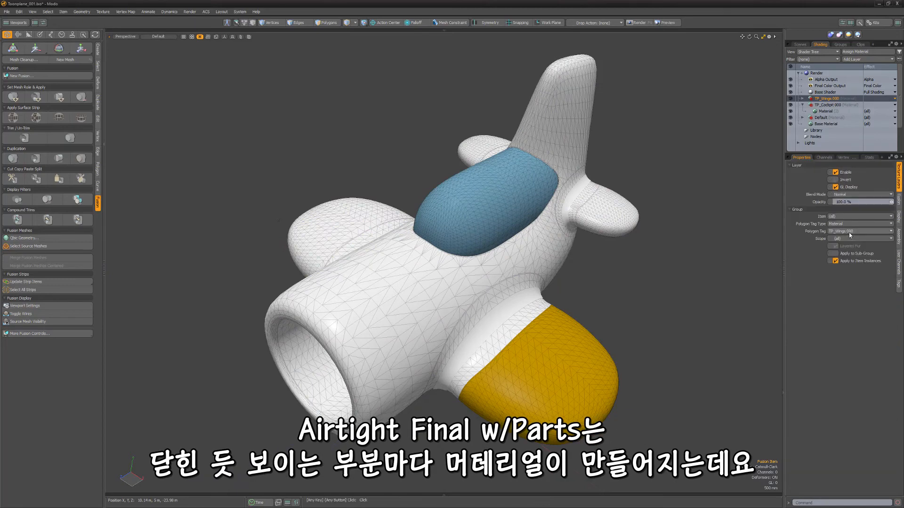
pyautogui.click(861, 231)
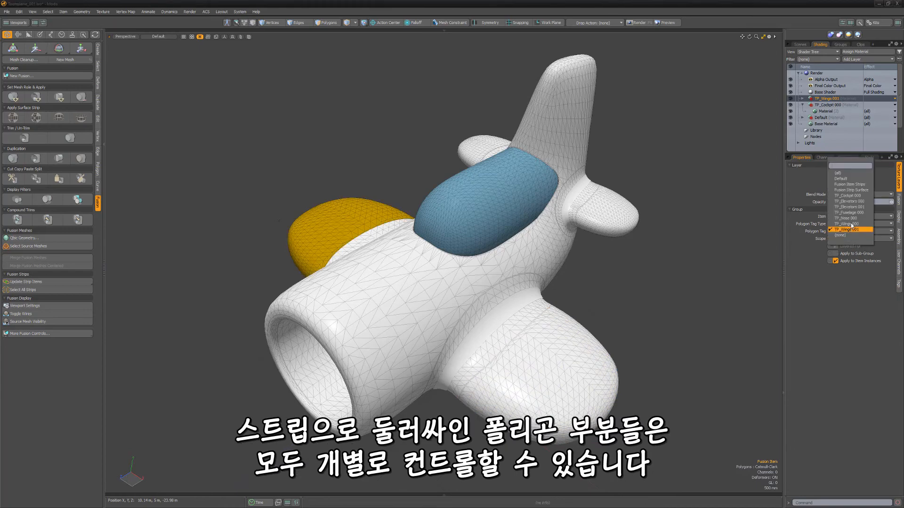
pyautogui.click(845, 218)
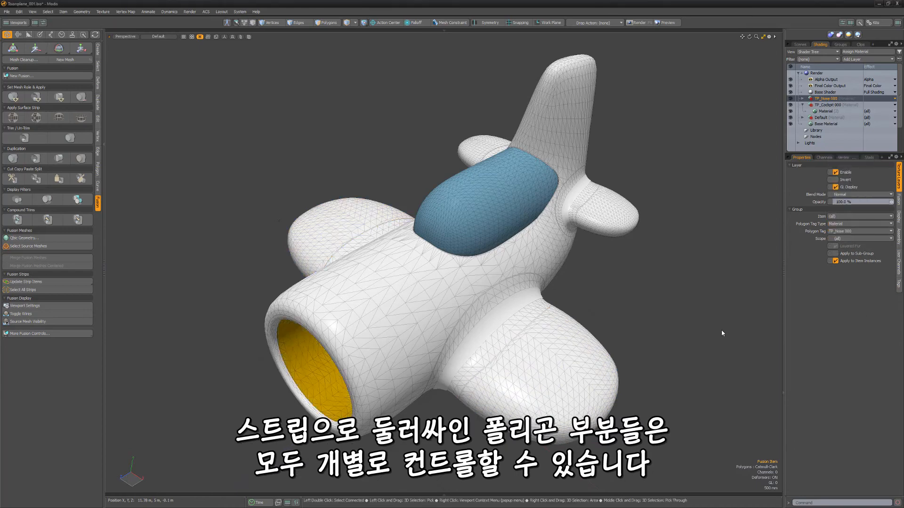